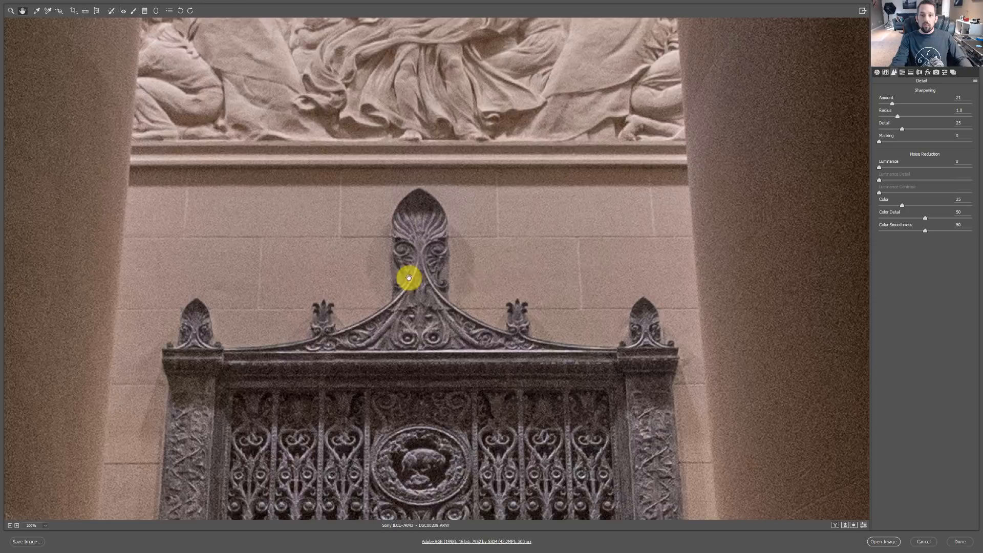
{"action": "mouse_move", "coordinate": [617, 226]}
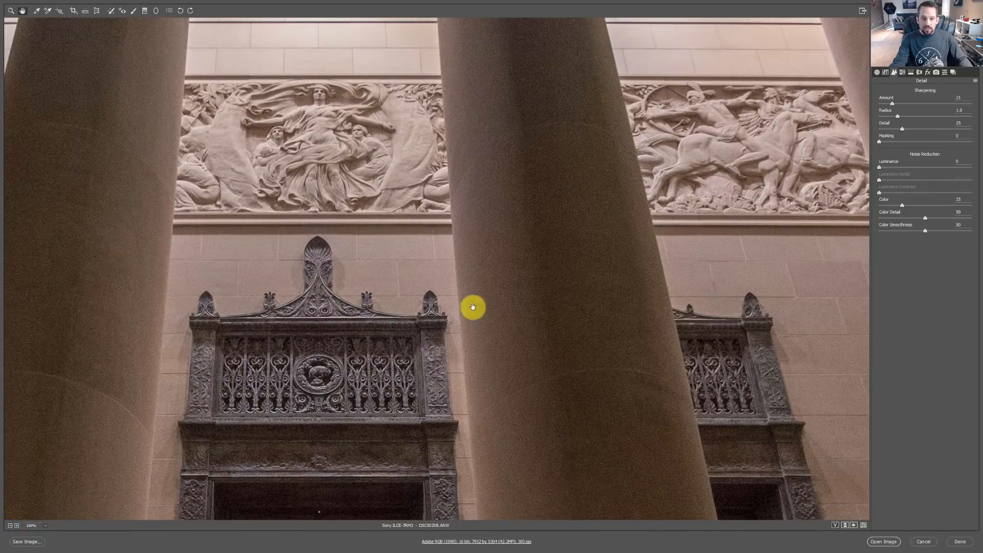
{"action": "mouse_move", "coordinate": [512, 341]}
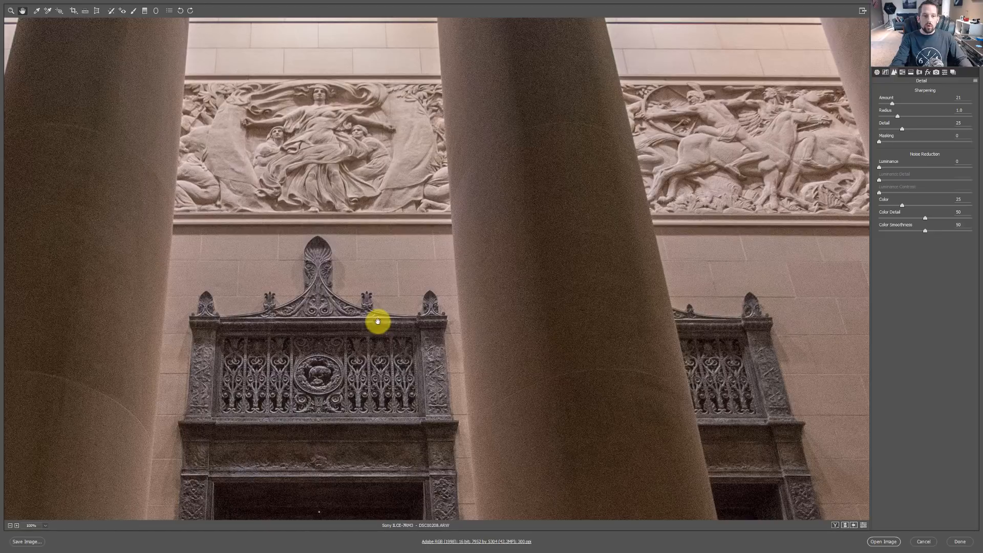
{"action": "mouse_move", "coordinate": [416, 325]}
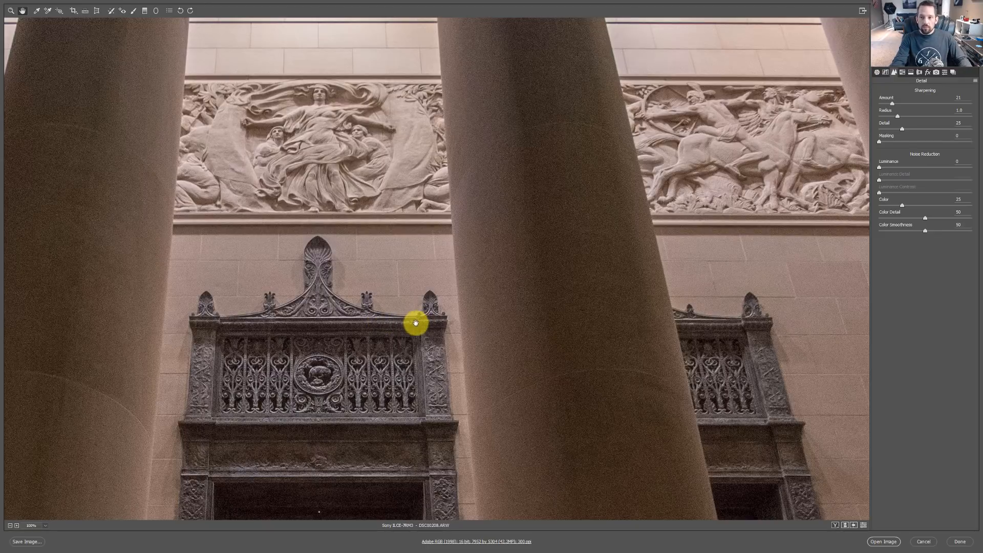
{"action": "mouse_move", "coordinate": [412, 320]}
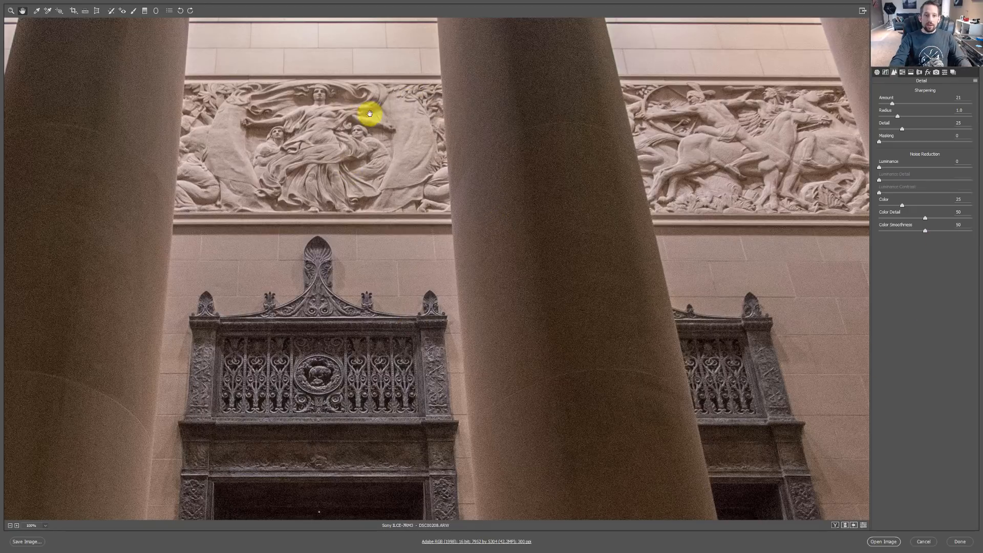
{"action": "mouse_move", "coordinate": [864, 124]}
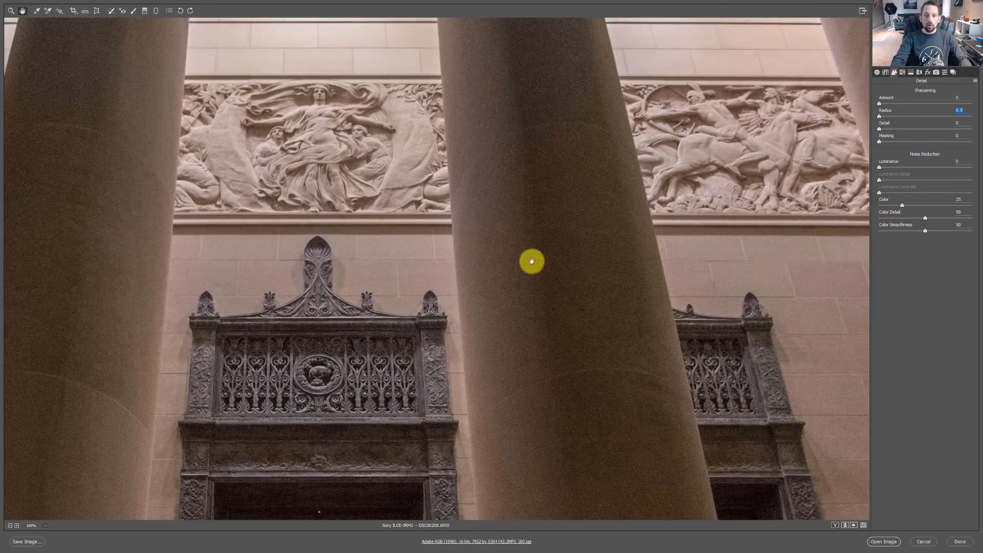
{"action": "mouse_move", "coordinate": [472, 189]}
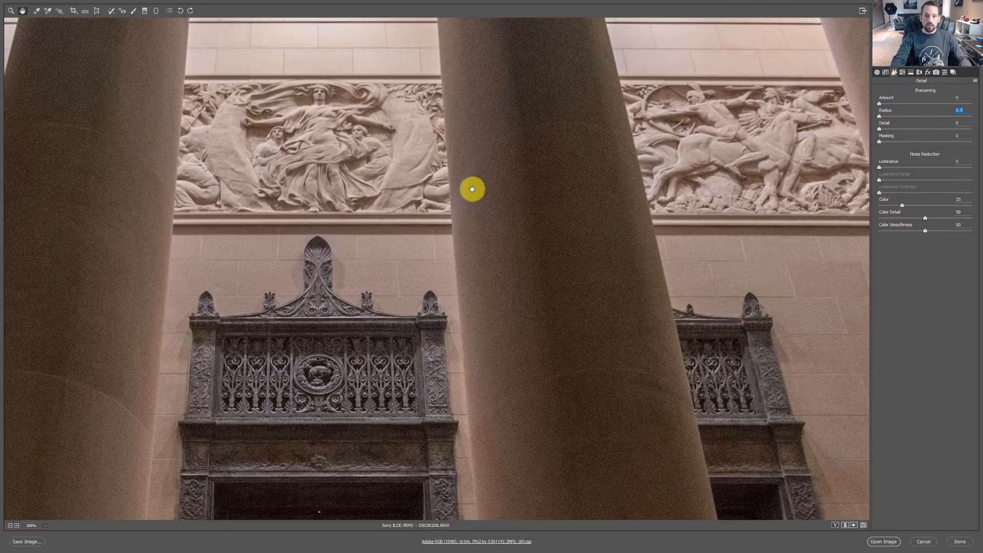
{"action": "mouse_move", "coordinate": [471, 213]}
{"action": "type", "text": "30"}
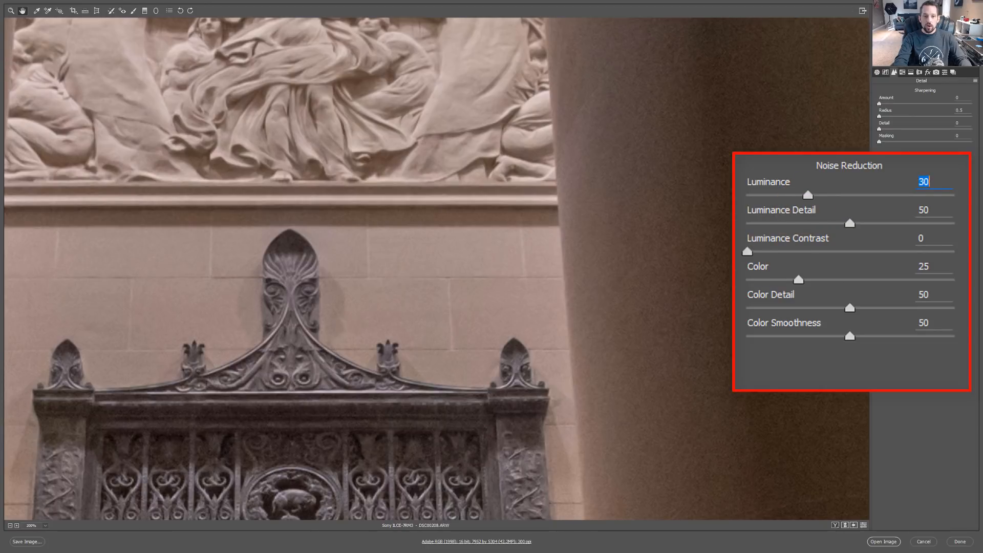
{"action": "mouse_move", "coordinate": [771, 202]}
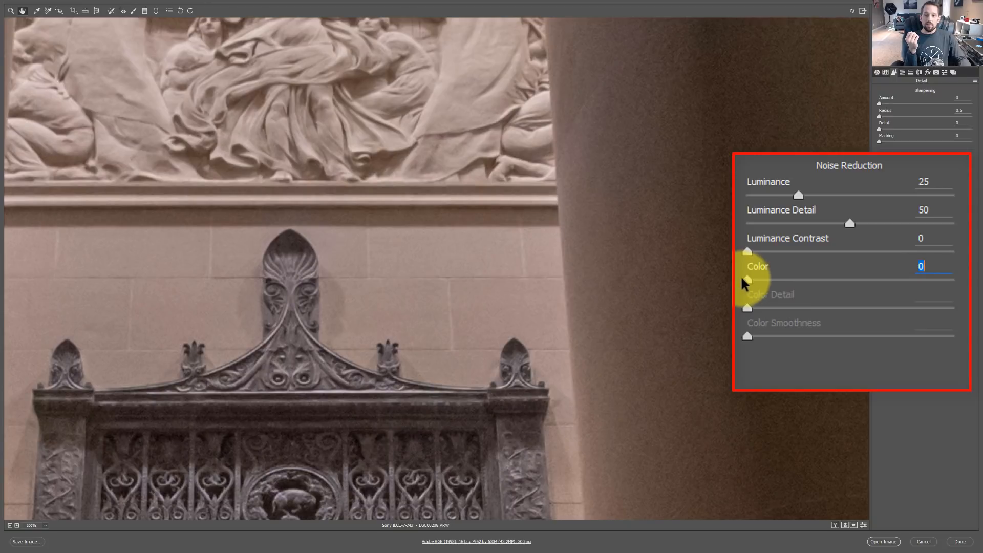
{"action": "mouse_move", "coordinate": [682, 183]}
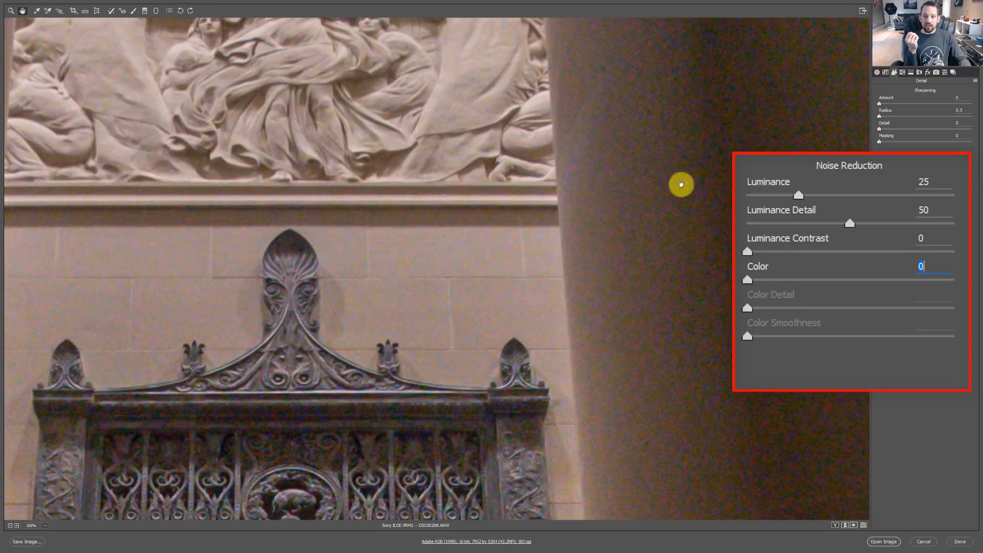
{"action": "mouse_move", "coordinate": [703, 209]}
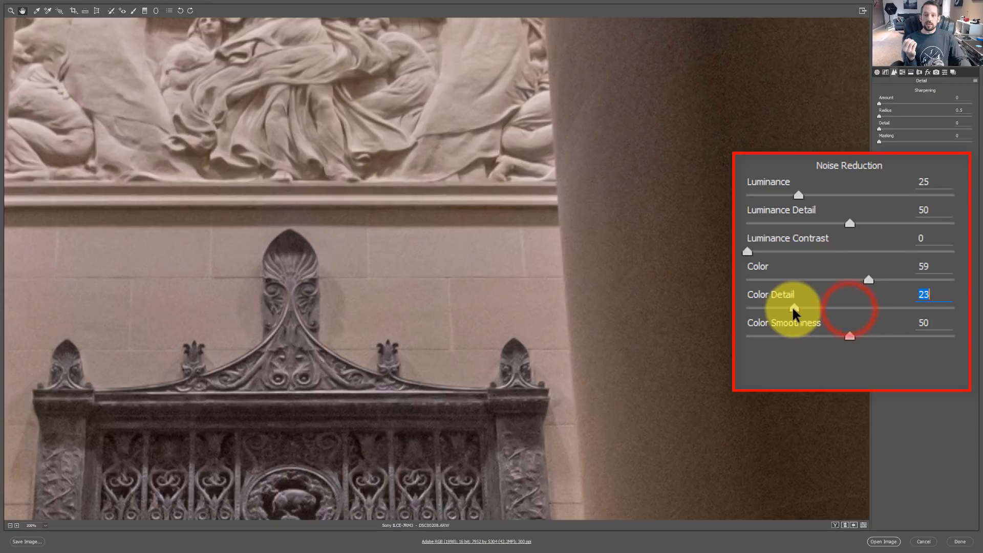
{"action": "mouse_move", "coordinate": [781, 288]}
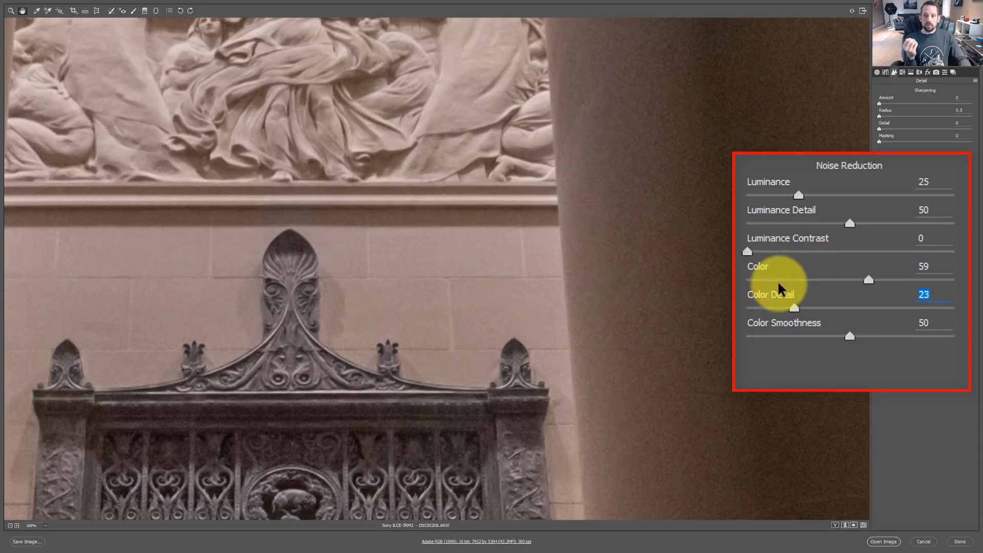
{"action": "mouse_move", "coordinate": [883, 320]}
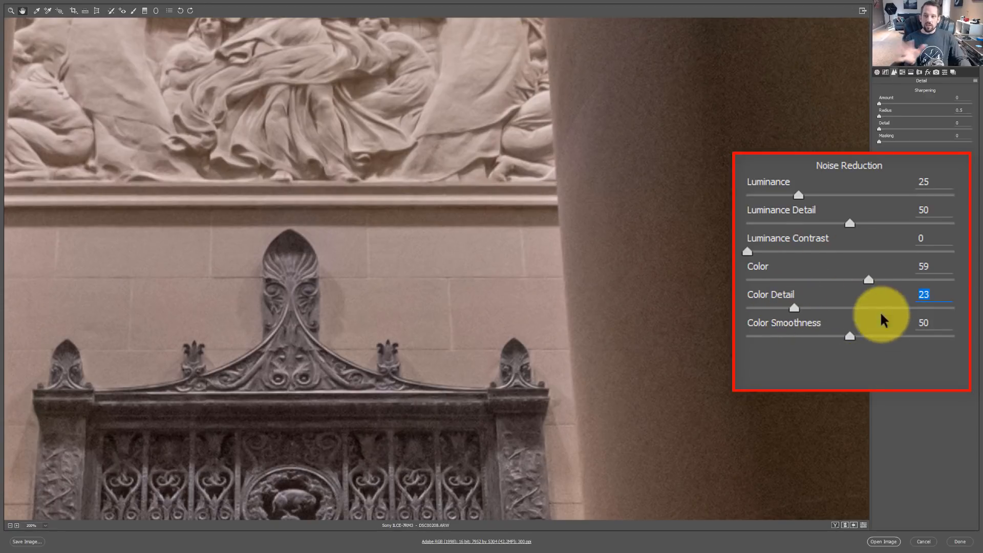
{"action": "mouse_move", "coordinate": [834, 231]}
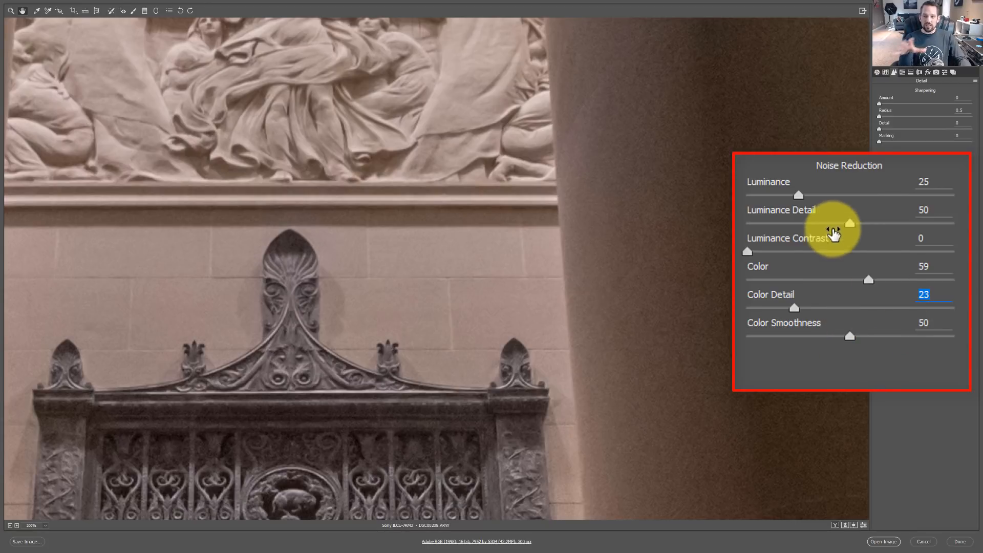
{"action": "mouse_move", "coordinate": [848, 207]}
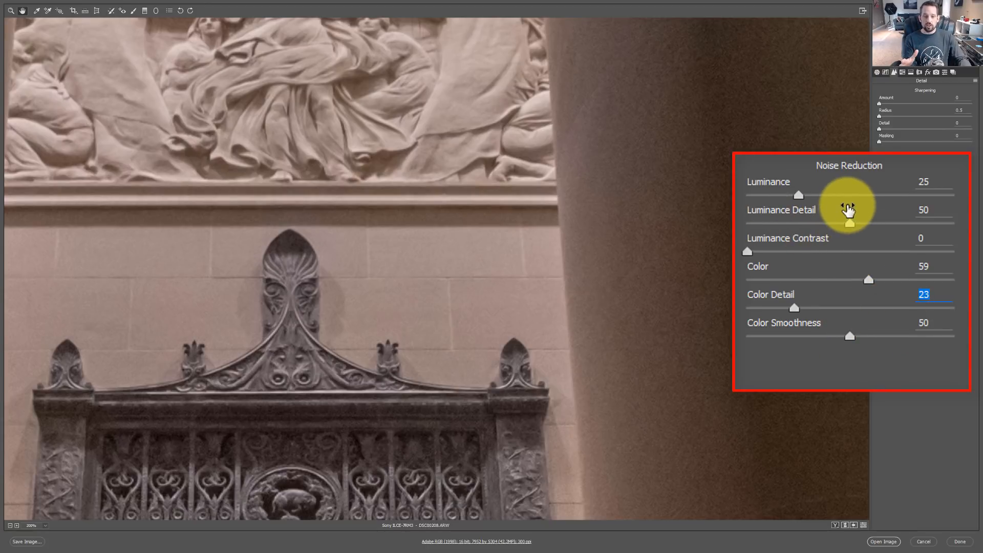
{"action": "mouse_move", "coordinate": [840, 500]}
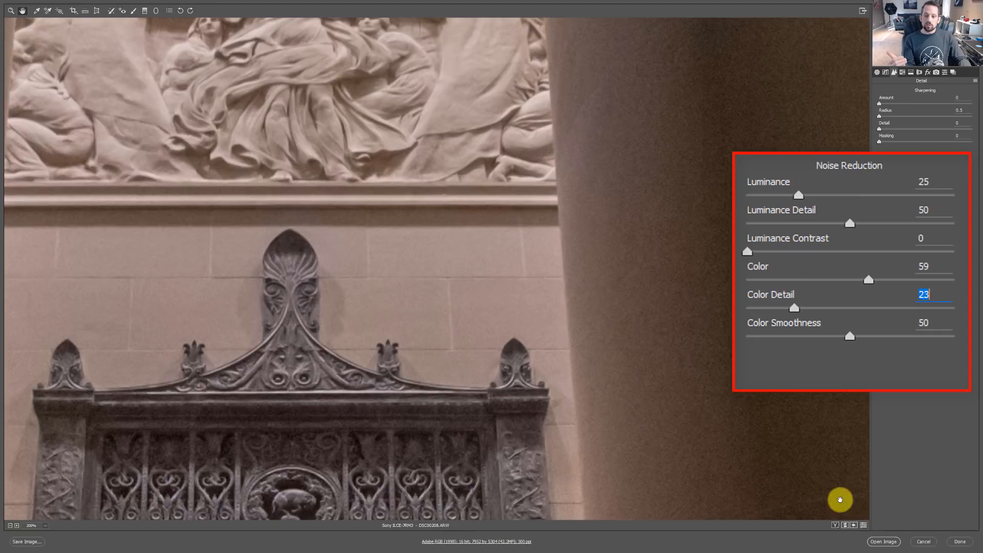
{"action": "left_click", "coordinate": [862, 525]}
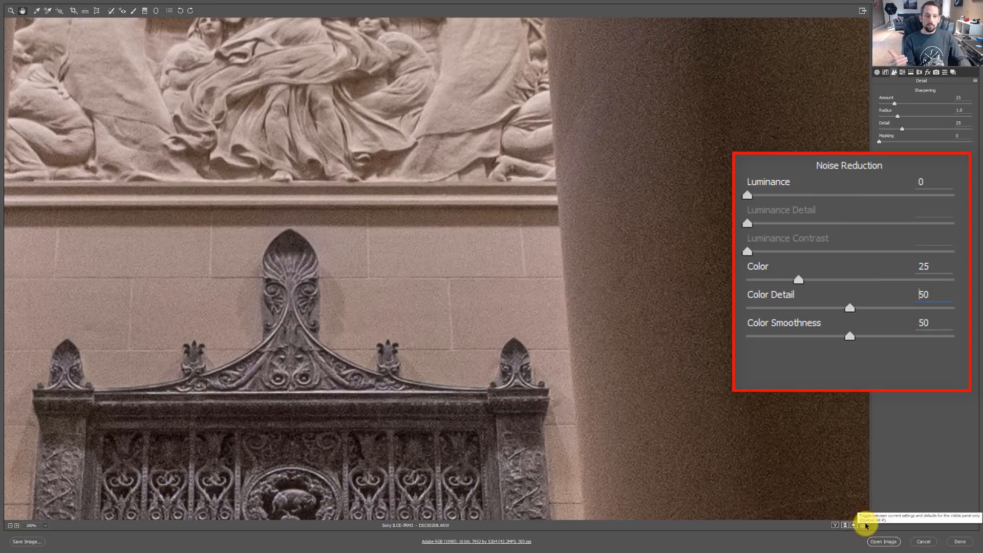
{"action": "left_click", "coordinate": [862, 523]}
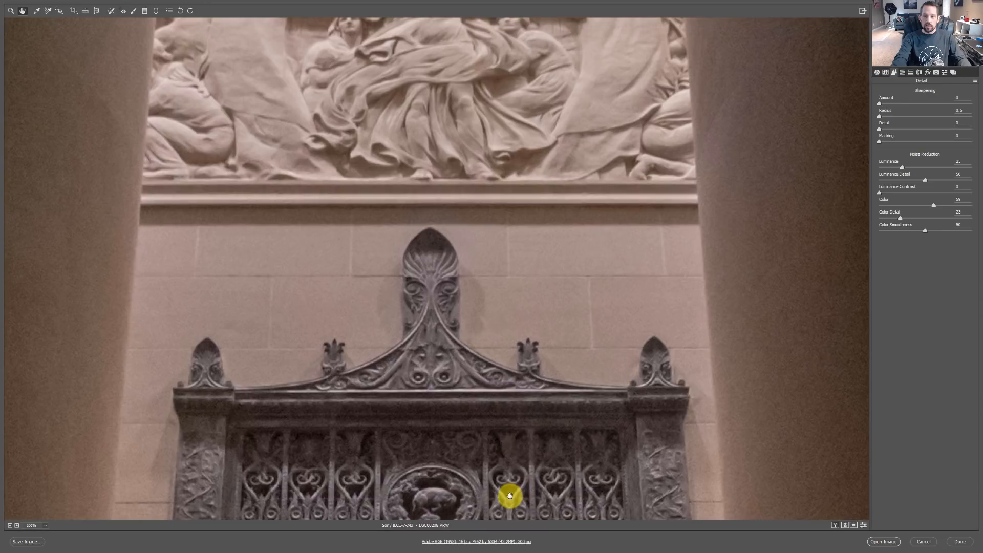
{"action": "mouse_move", "coordinate": [703, 247]}
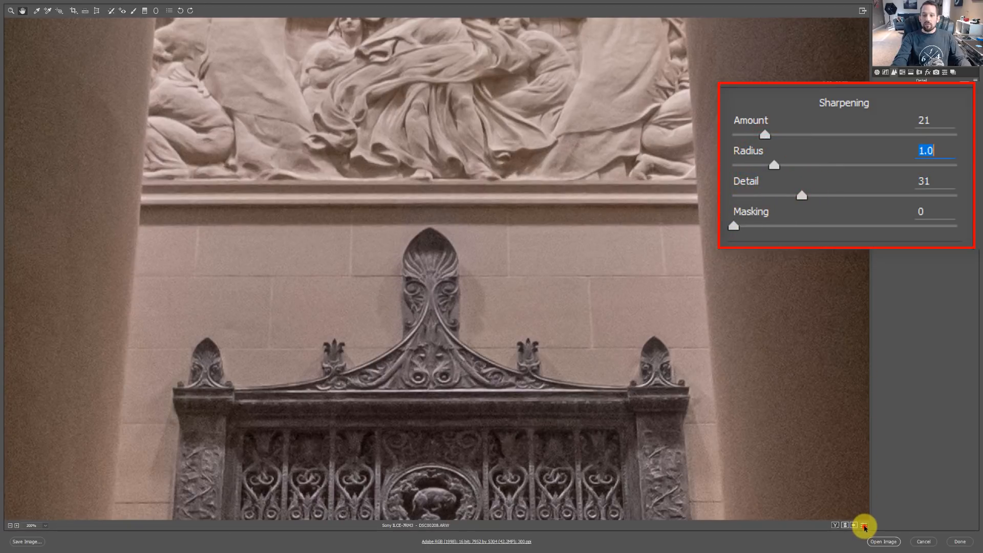
- Toggle the sharpening against defaults to compare the amount 21, radius 1.0, detail 31 result
{"action": "left_click", "coordinate": [854, 527]}
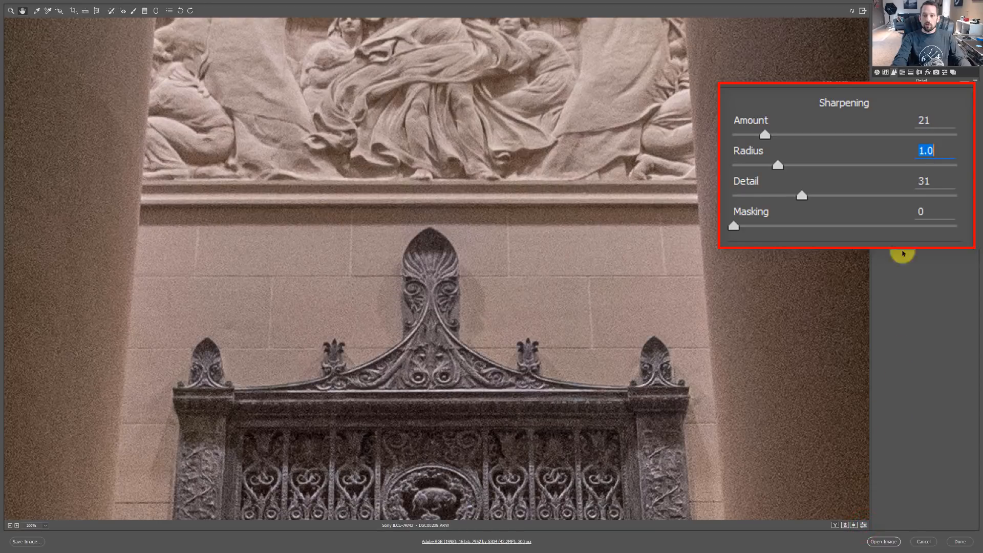
{"action": "mouse_move", "coordinate": [762, 136]}
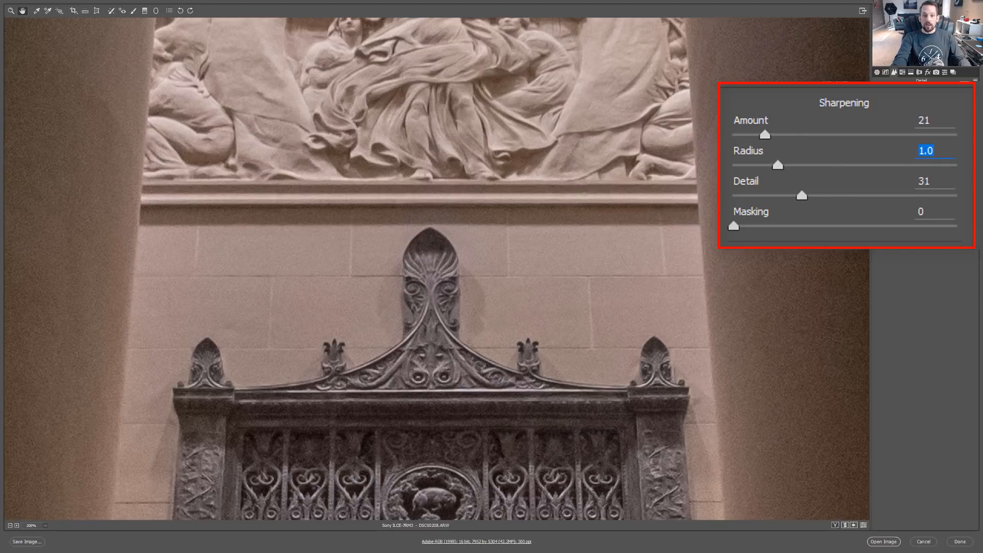
{"action": "mouse_move", "coordinate": [739, 227]}
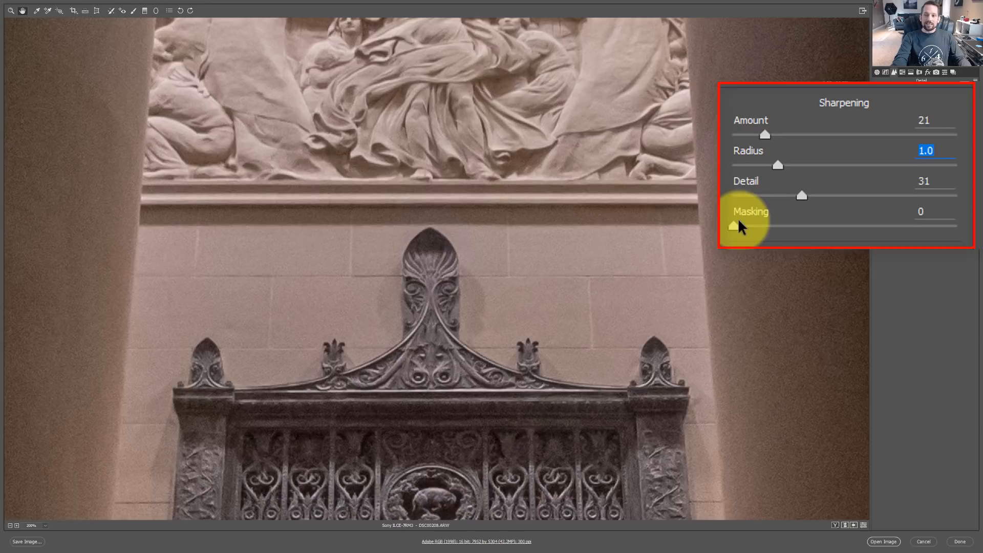
- Raise Sharpening Masking to about 66 with the mask preview so only the gate's edges are sharpened
{"action": "key", "text": "alt"}
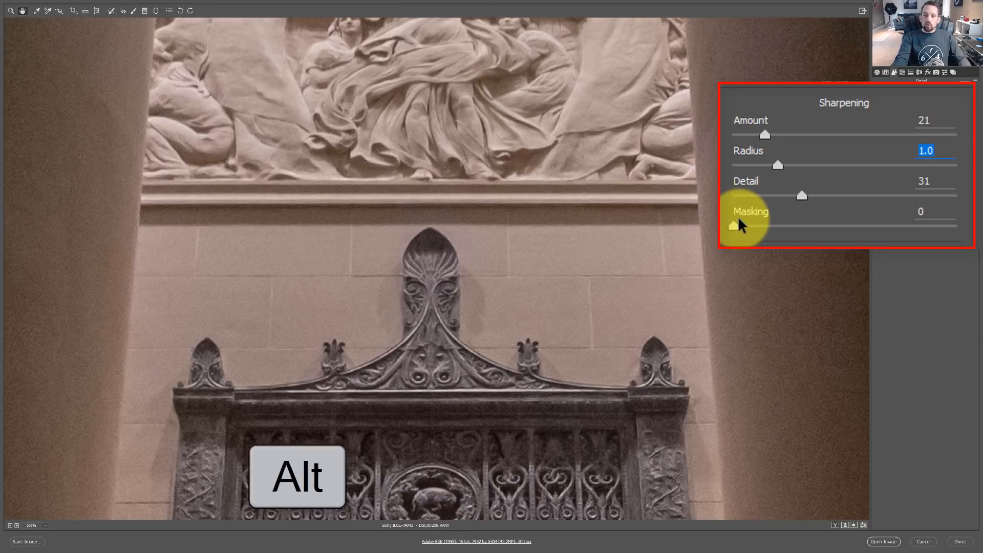
{"action": "left_click", "coordinate": [737, 225]}
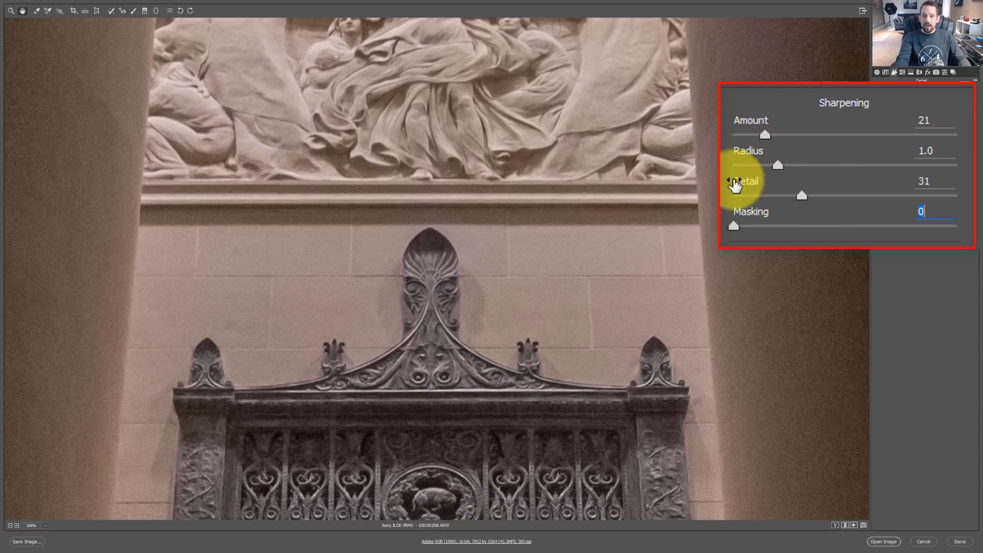
{"action": "mouse_move", "coordinate": [337, 177]}
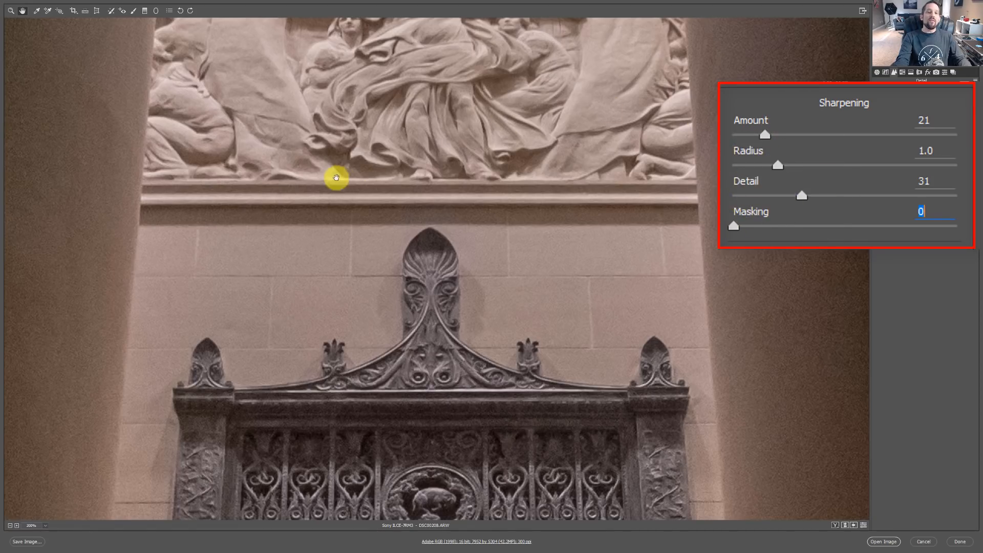
{"action": "mouse_move", "coordinate": [762, 235]}
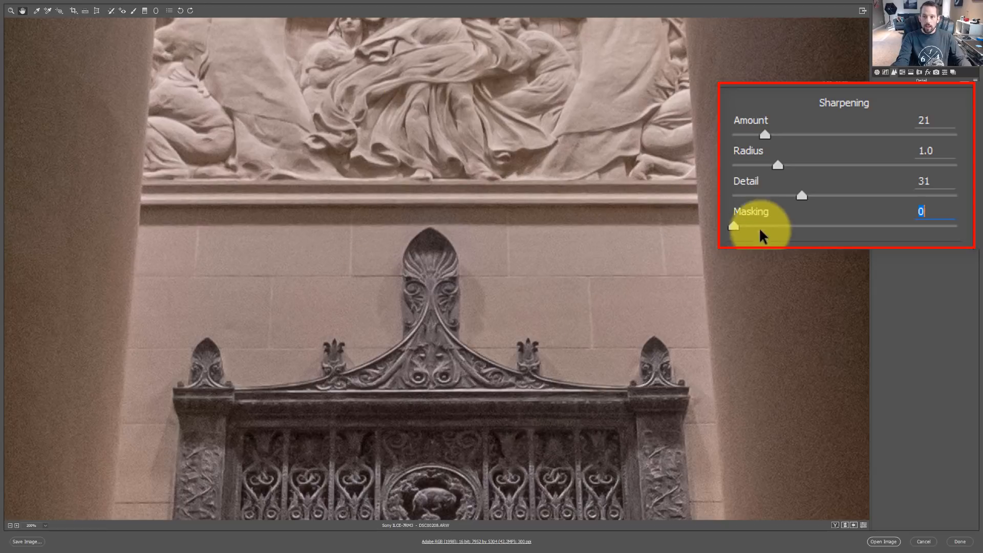
{"action": "key", "text": "alt"}
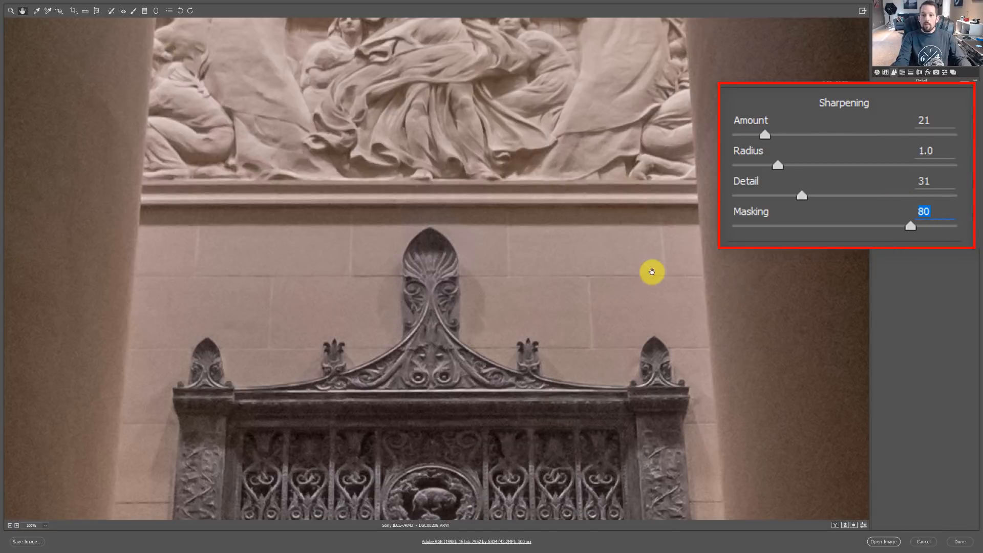
{"action": "mouse_move", "coordinate": [870, 491]}
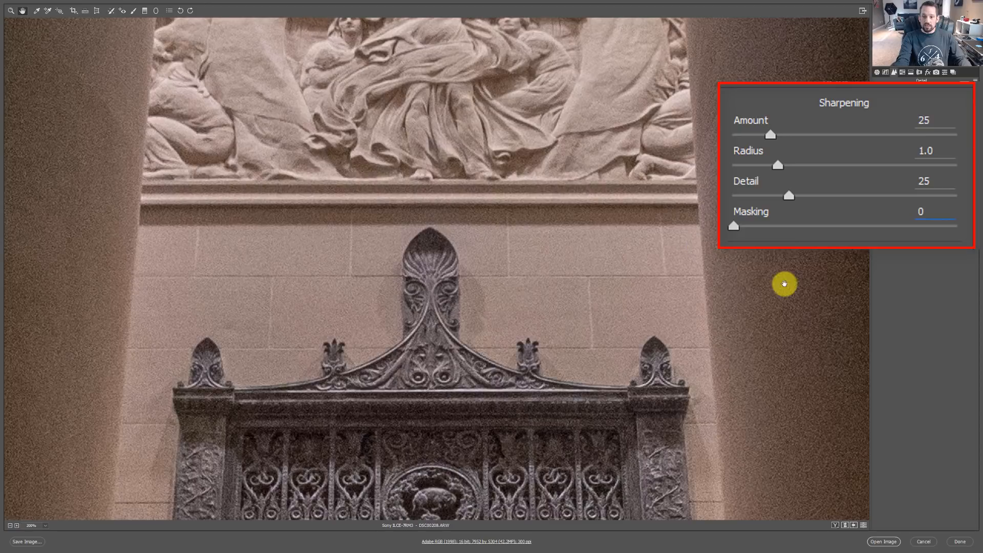
{"action": "mouse_move", "coordinate": [864, 537]}
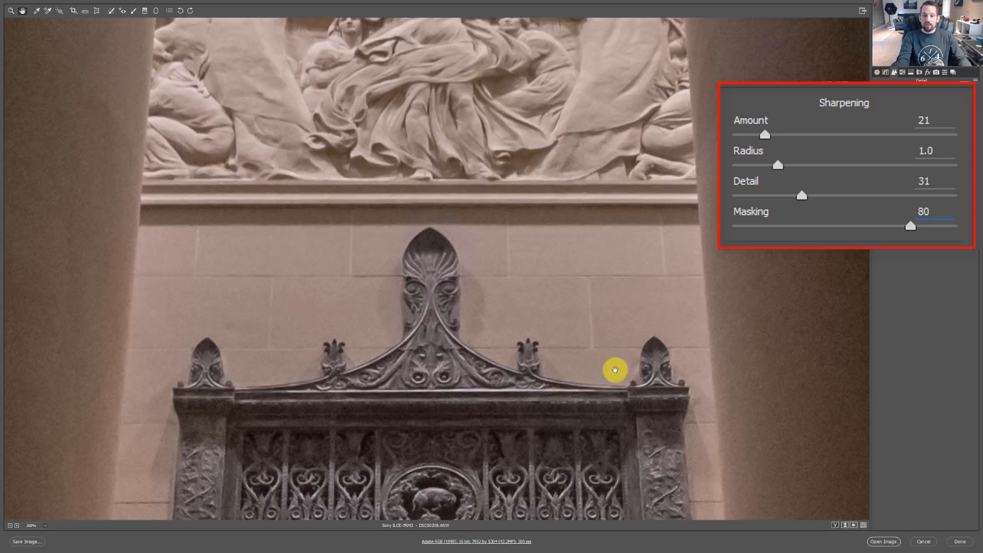
{"action": "left_click", "coordinate": [910, 226]}
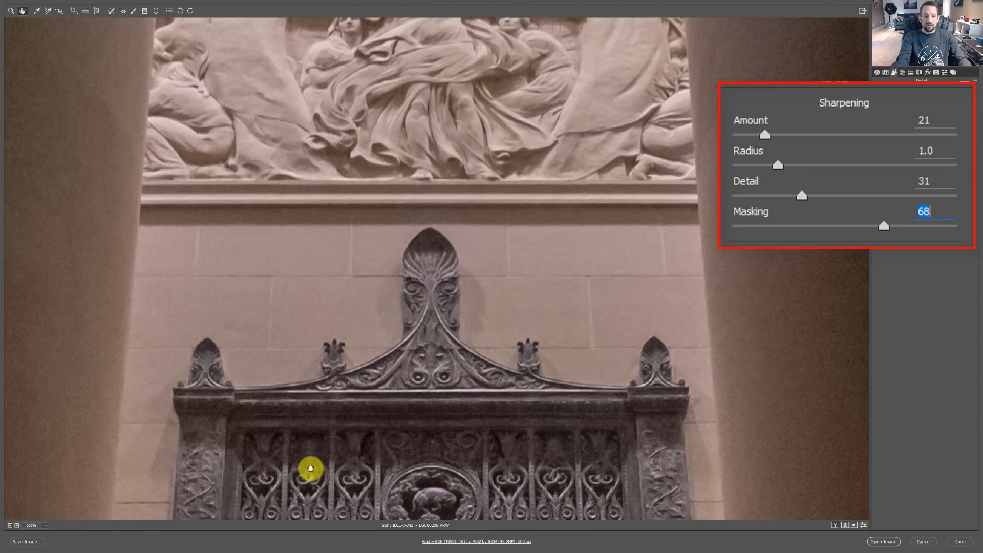
{"action": "mouse_move", "coordinate": [453, 432]}
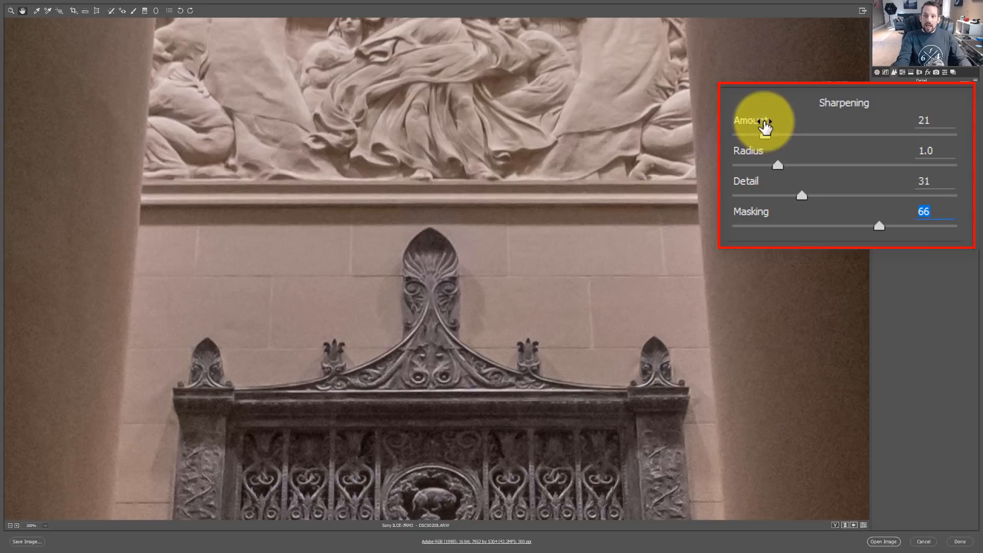
{"action": "mouse_move", "coordinate": [758, 183]}
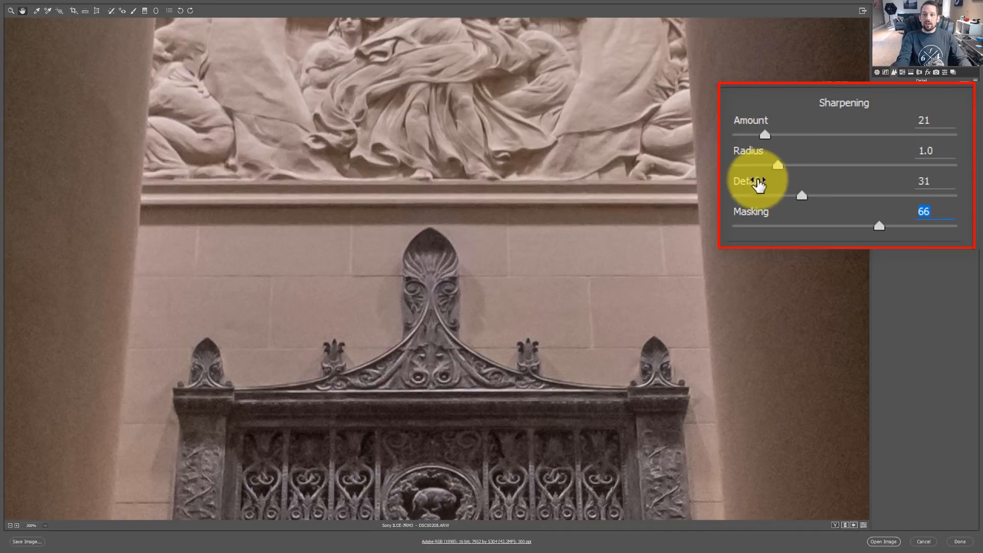
{"action": "mouse_move", "coordinate": [557, 252]}
{"action": "type", "text": "150"}
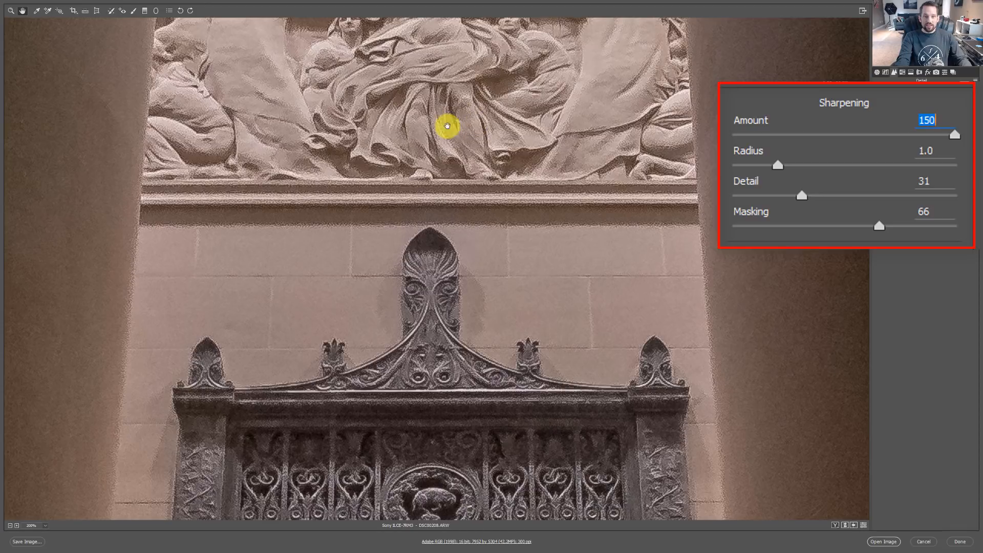
{"action": "mouse_move", "coordinate": [638, 193]}
{"action": "type", "text": "23"}
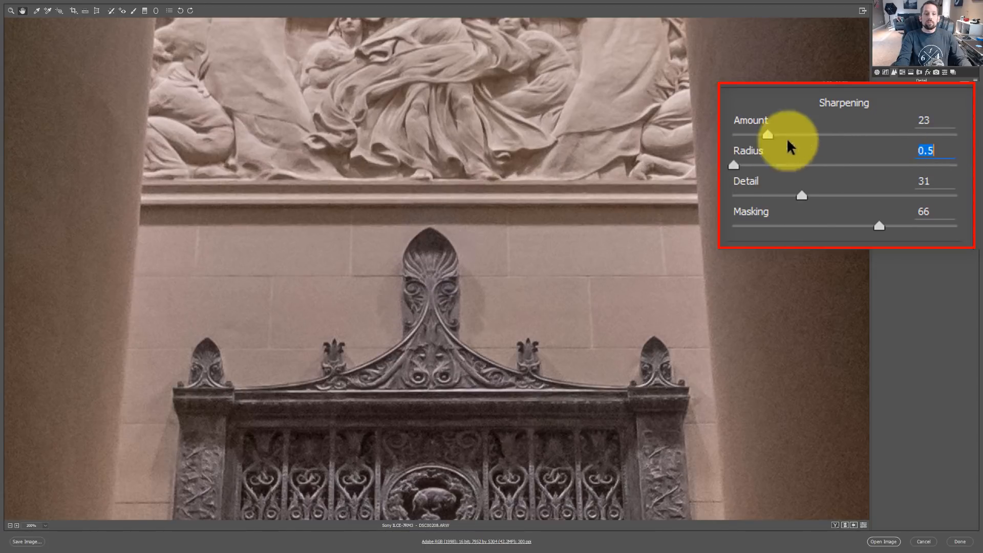
{"action": "mouse_move", "coordinate": [729, 155]}
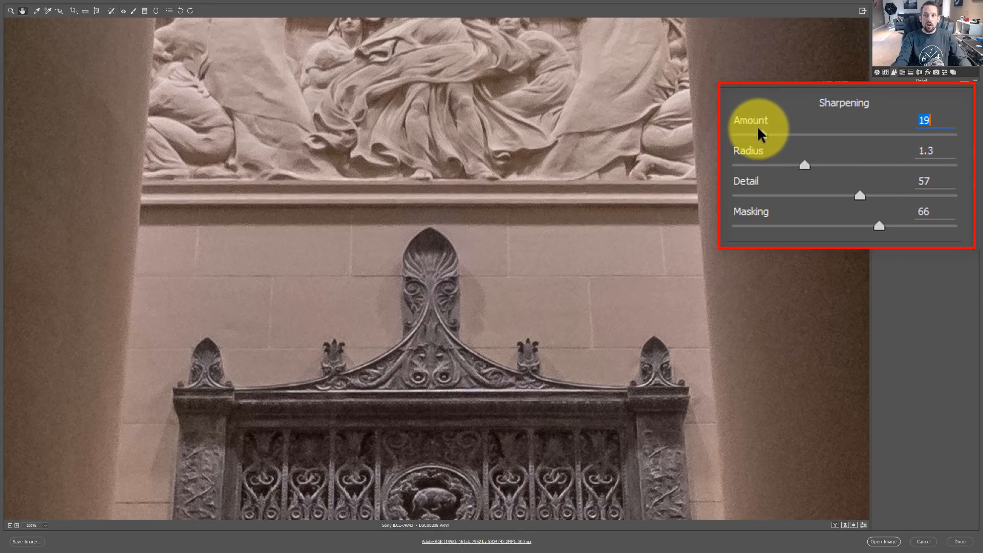
{"action": "mouse_move", "coordinate": [806, 171]}
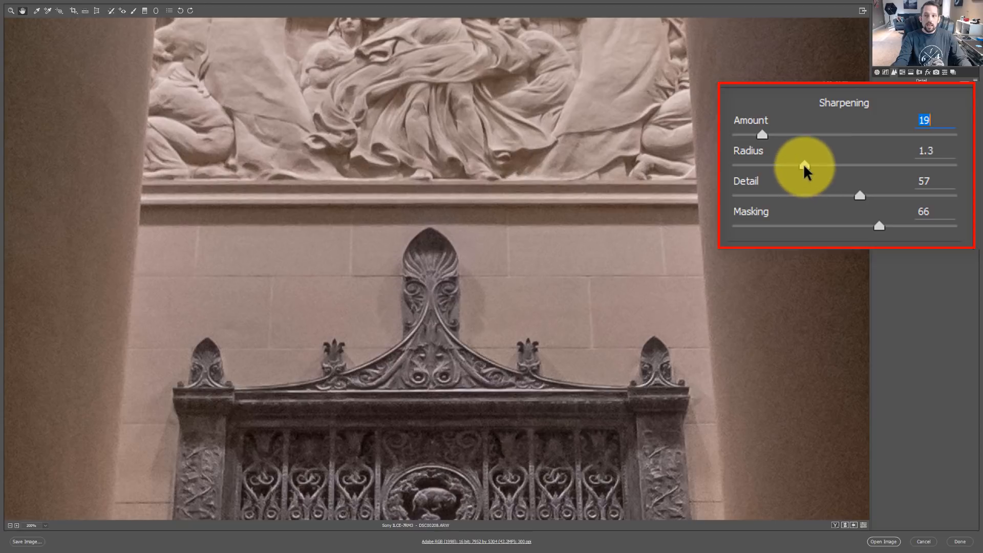
- Adjust the Sharpening section so radius reads 1.3 and detail 57 with amount at 19
{"action": "left_click", "coordinate": [927, 150]}
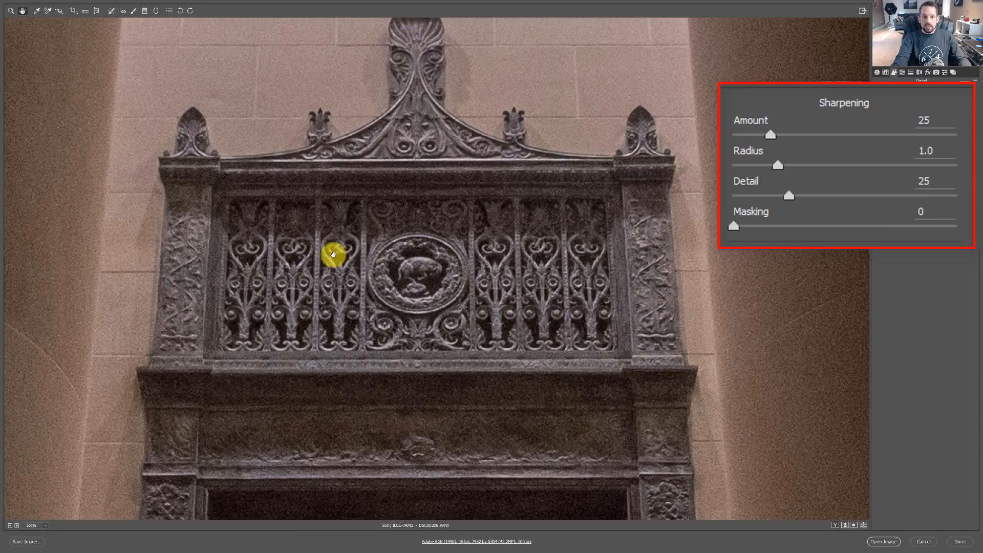
{"action": "mouse_move", "coordinate": [679, 195]}
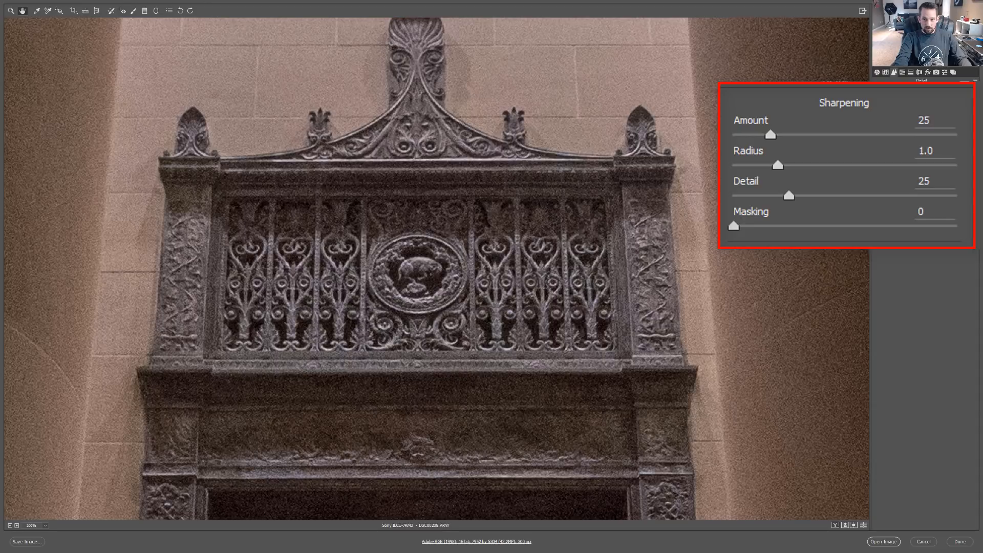
{"action": "mouse_move", "coordinate": [453, 256]}
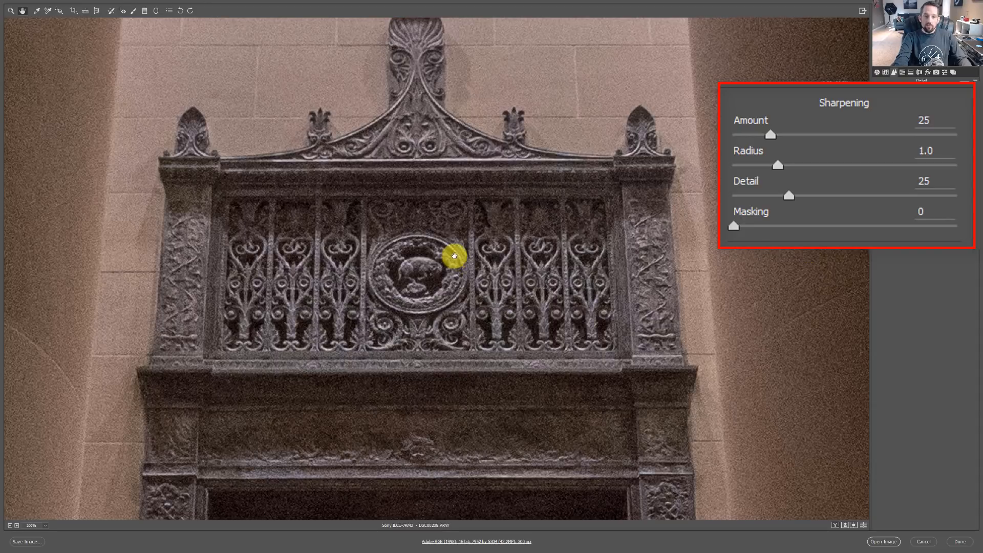
{"action": "mouse_move", "coordinate": [498, 296]}
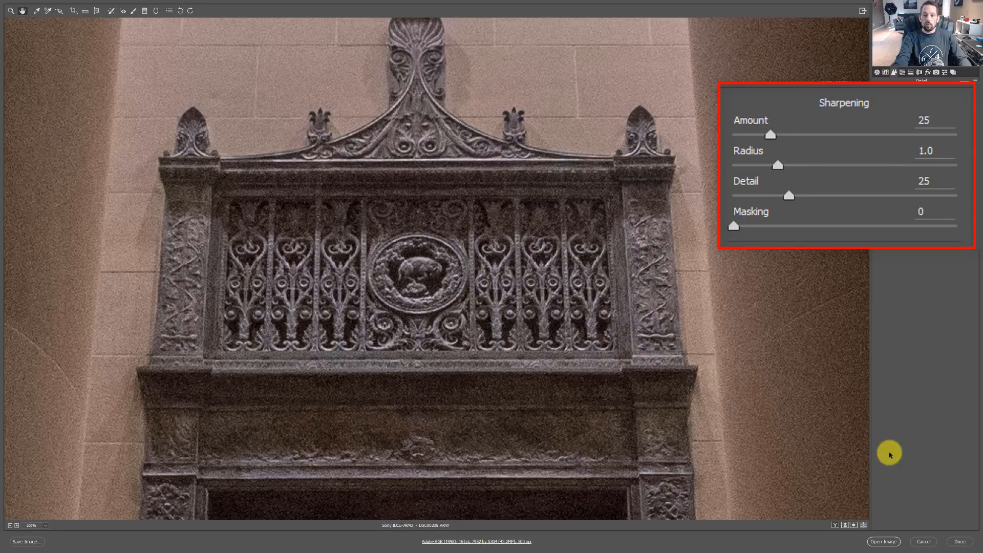
{"action": "mouse_move", "coordinate": [863, 525]}
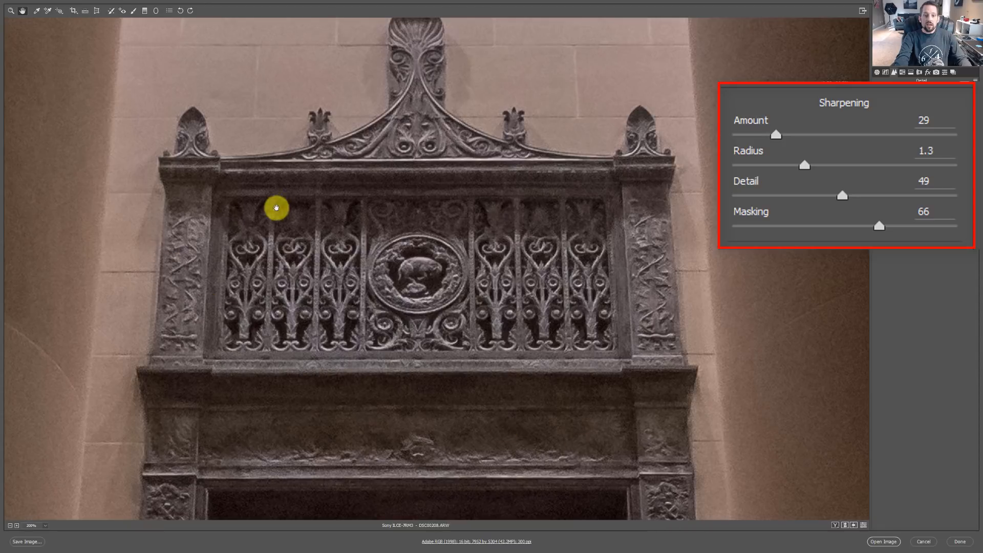
{"action": "mouse_move", "coordinate": [488, 275]}
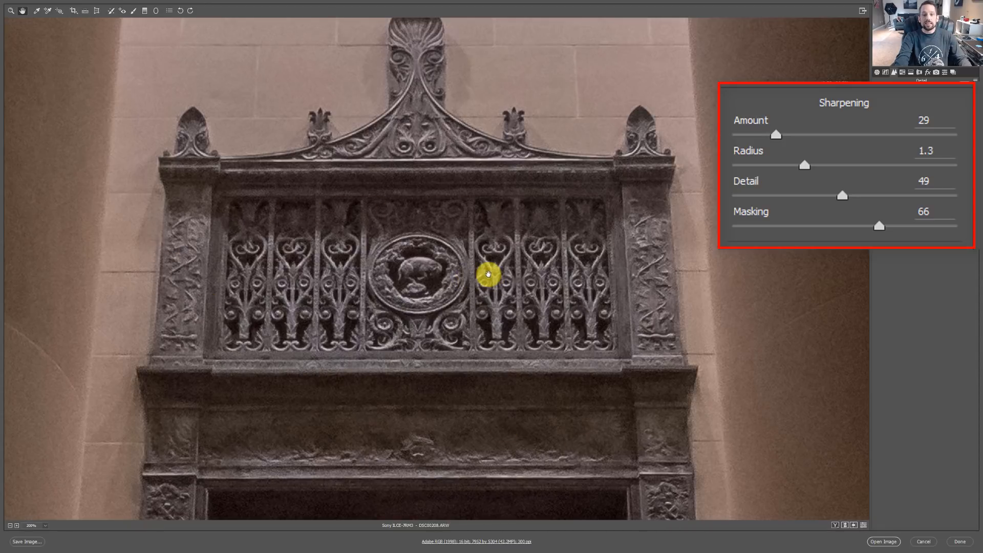
{"action": "mouse_move", "coordinate": [511, 269]}
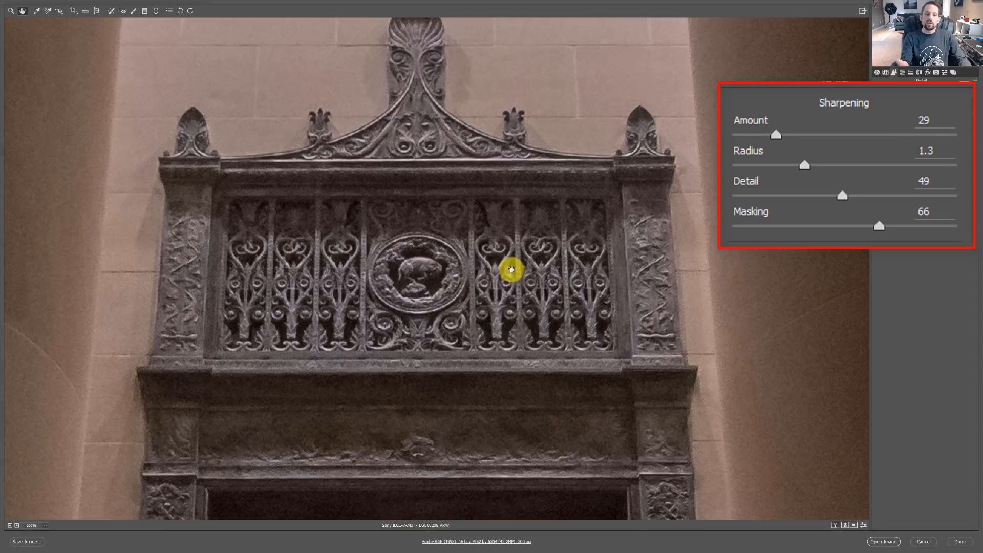
{"action": "mouse_move", "coordinate": [777, 136]}
{"action": "type", "text": "0"}
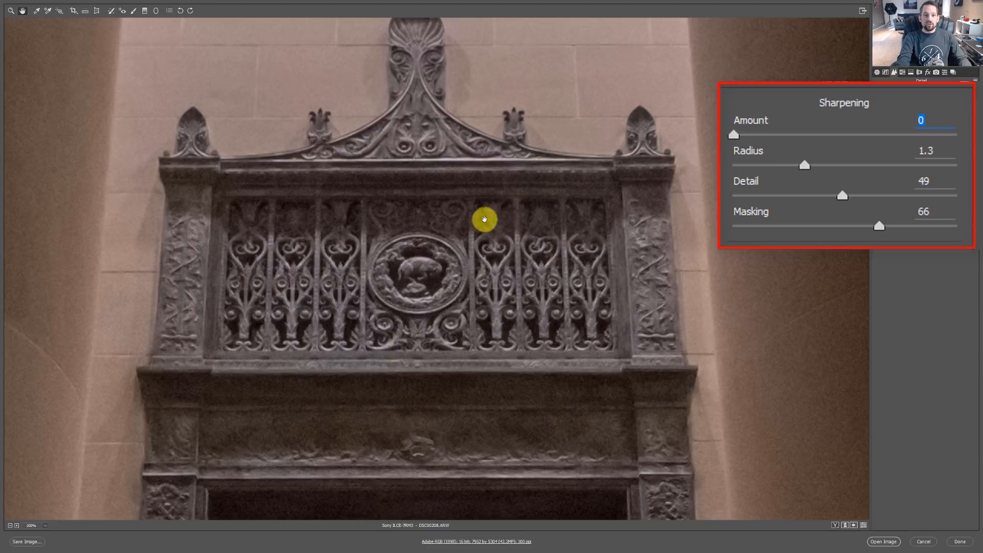
{"action": "mouse_move", "coordinate": [787, 140]}
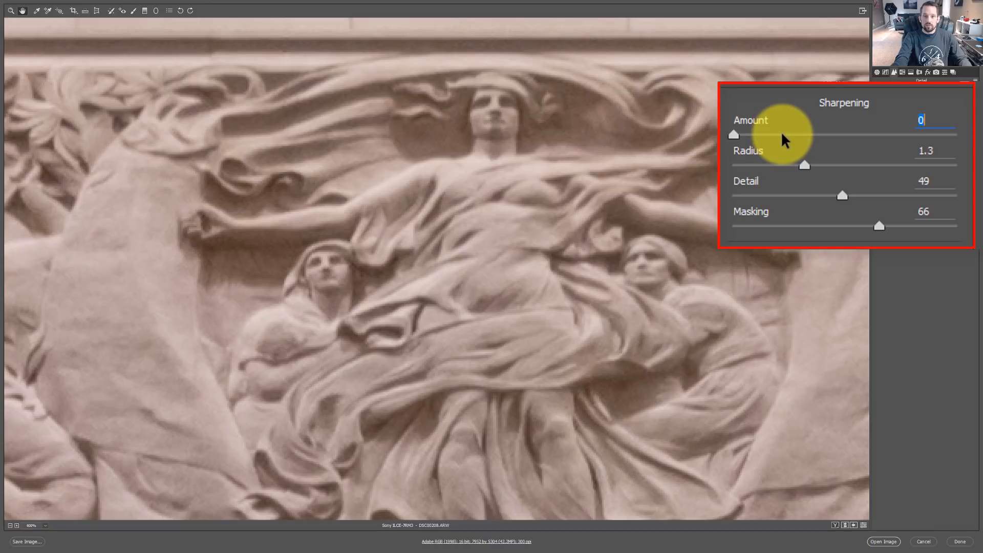
- Set the zoom level to Fit in View so the whole architectural photo is shown
{"action": "left_click", "coordinate": [32, 524]}
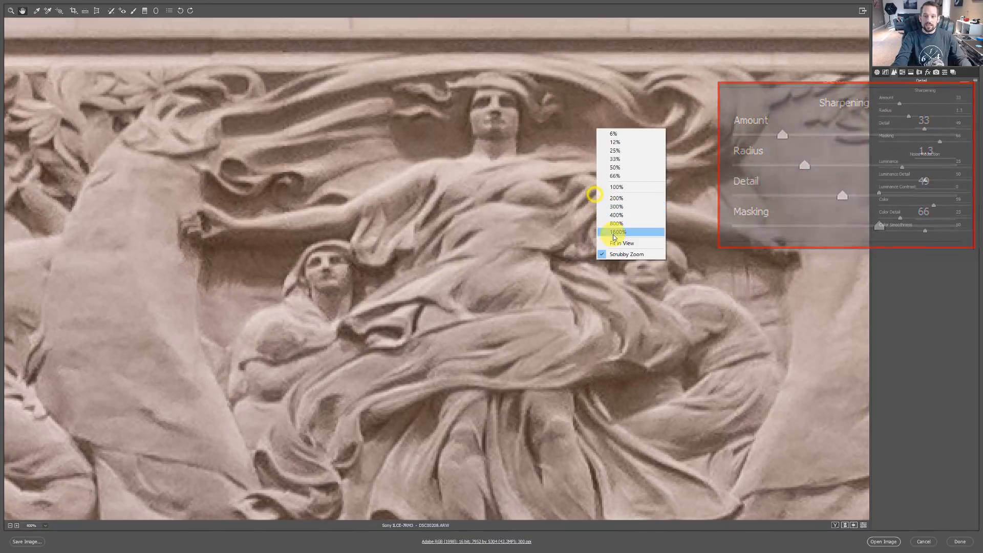
{"action": "left_click", "coordinate": [621, 244]}
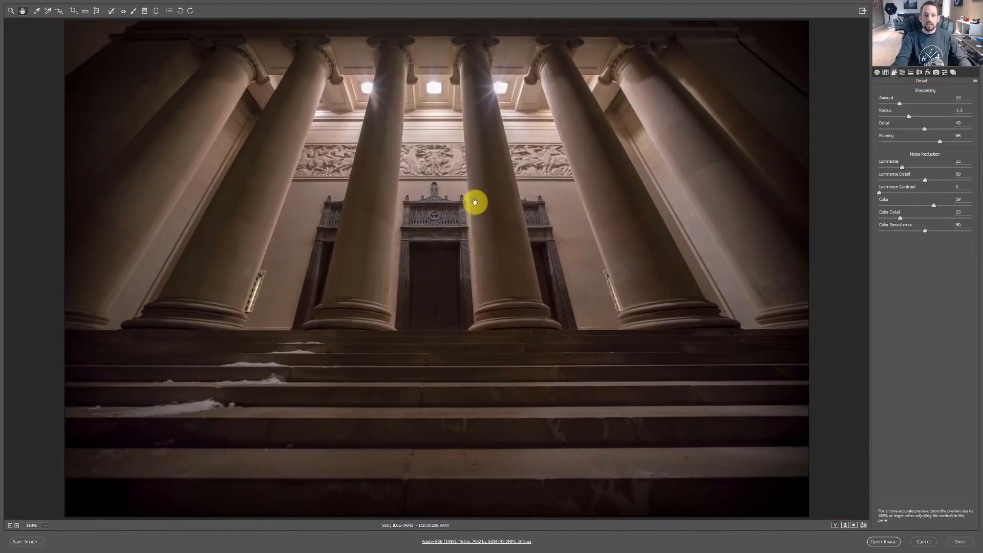